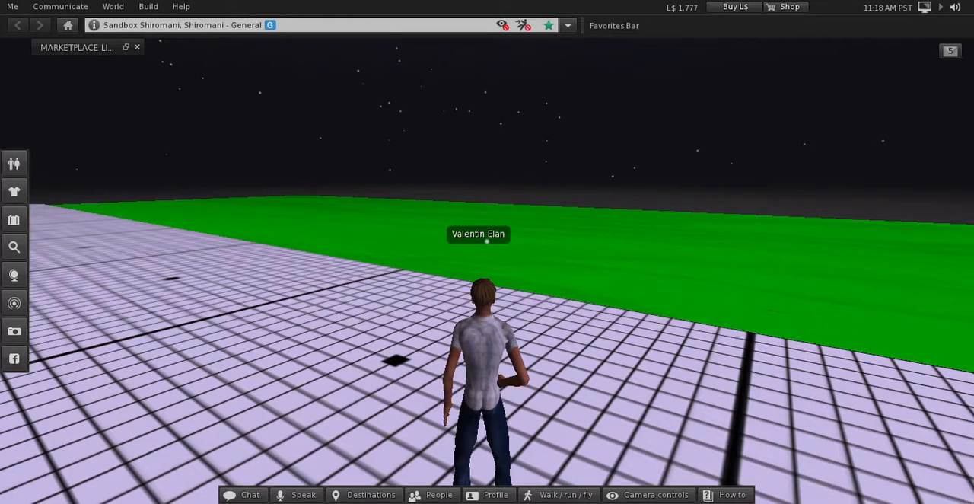
Show the inventory's Recent items, including the Virtual Inventory v1.1 object
{"action": "left_click", "coordinate": [14, 219]}
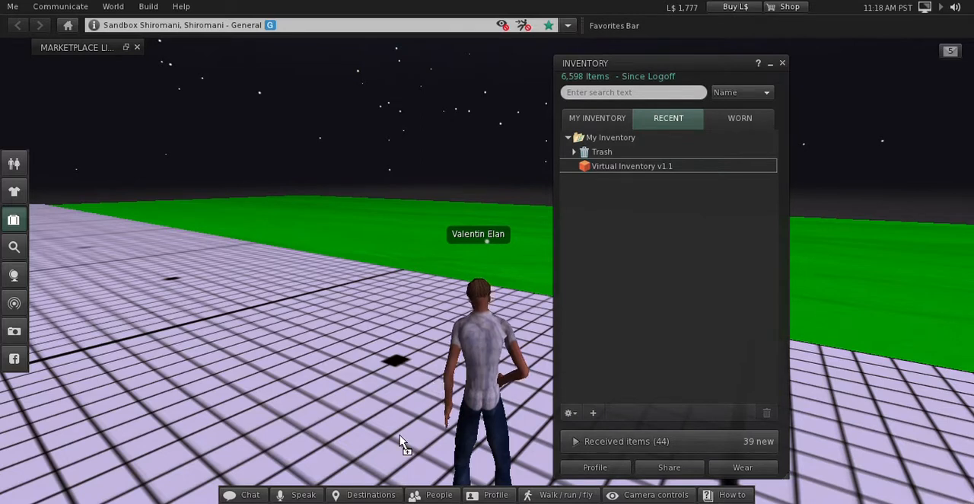
Drag Virtual Inventory v1.1 onto the ground, browse Animations and Gestures, then close the inventory
{"action": "left_click_drag", "start_coordinate": [632, 166], "coordinate": [395, 418]}
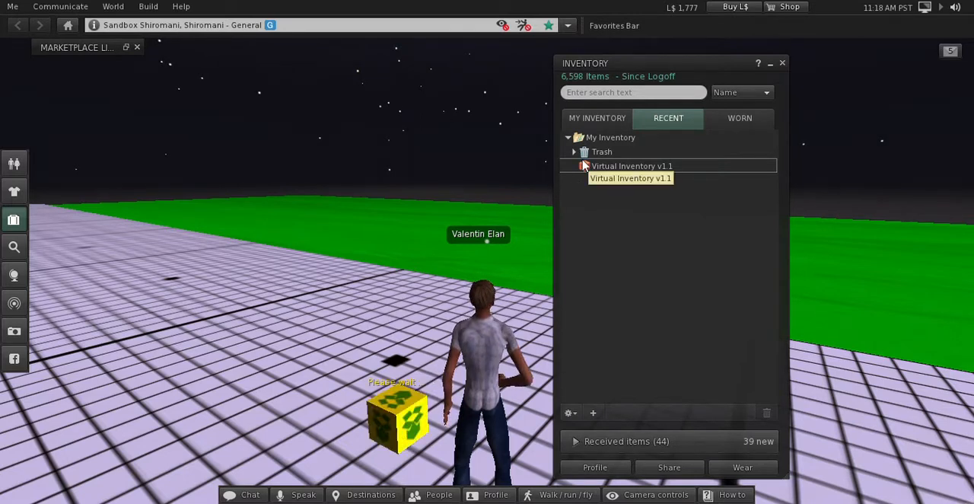
{"action": "left_click", "coordinate": [597, 119]}
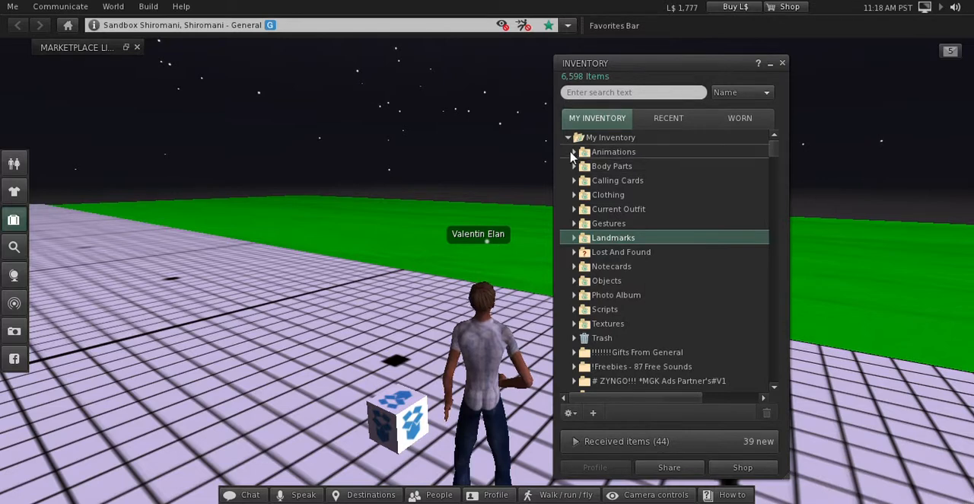
{"action": "left_click", "coordinate": [575, 152]}
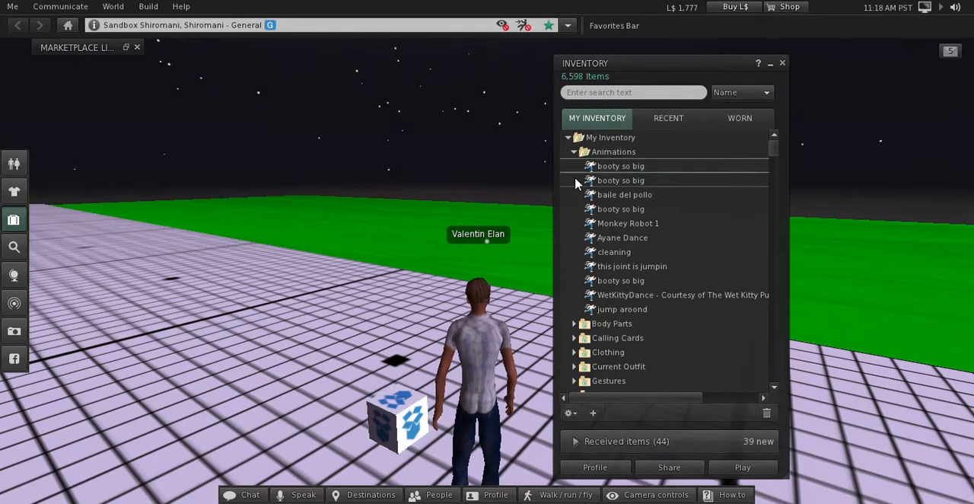
{"action": "left_click", "coordinate": [611, 166]}
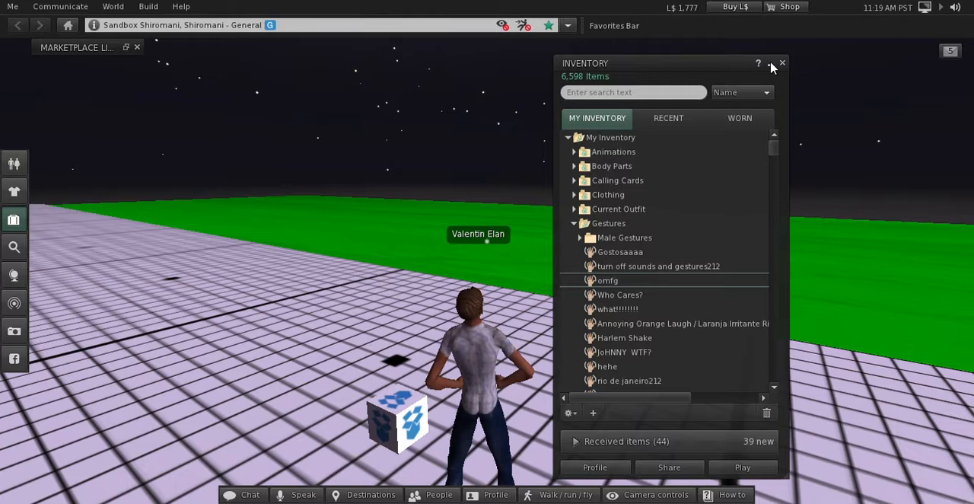
{"action": "left_click", "coordinate": [782, 63]}
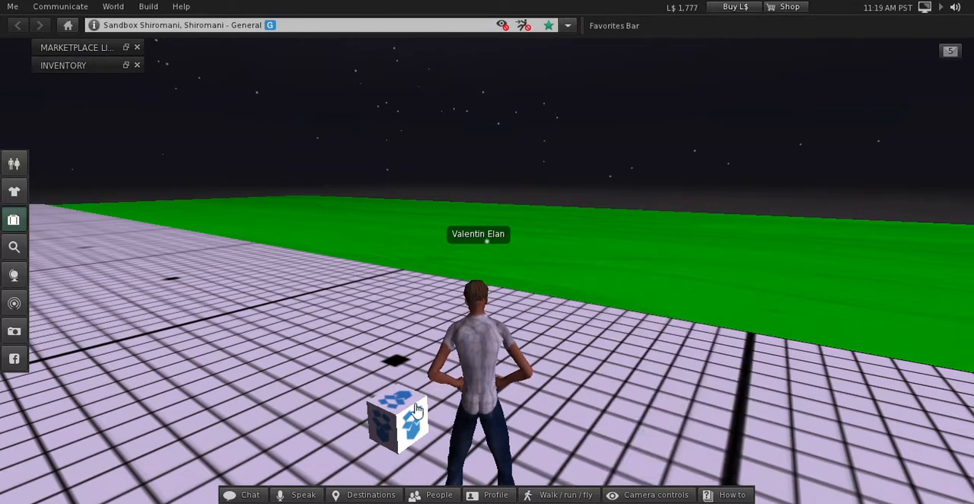
Touch the rezzed box to get its stored-items summary and search-type prompt
{"action": "left_click", "coordinate": [399, 414]}
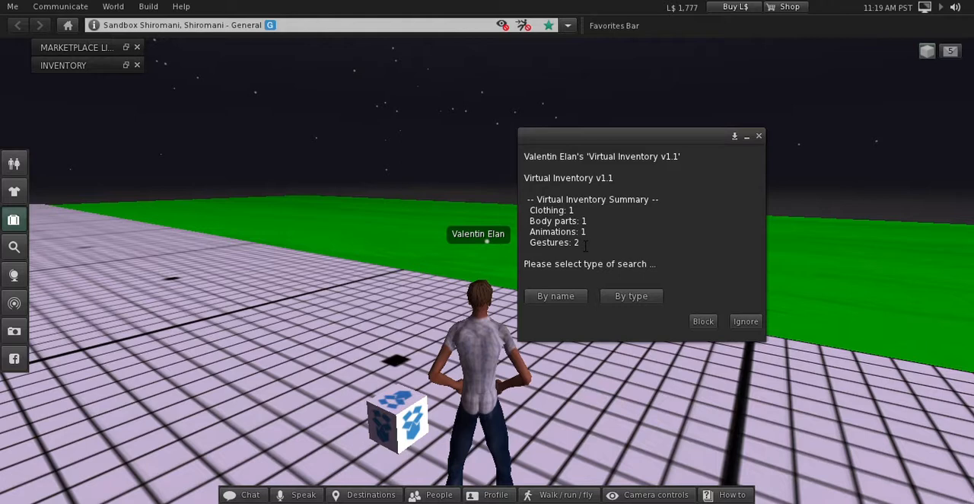
{"action": "left_click_drag", "start_coordinate": [639, 136], "coordinate": [633, 91]}
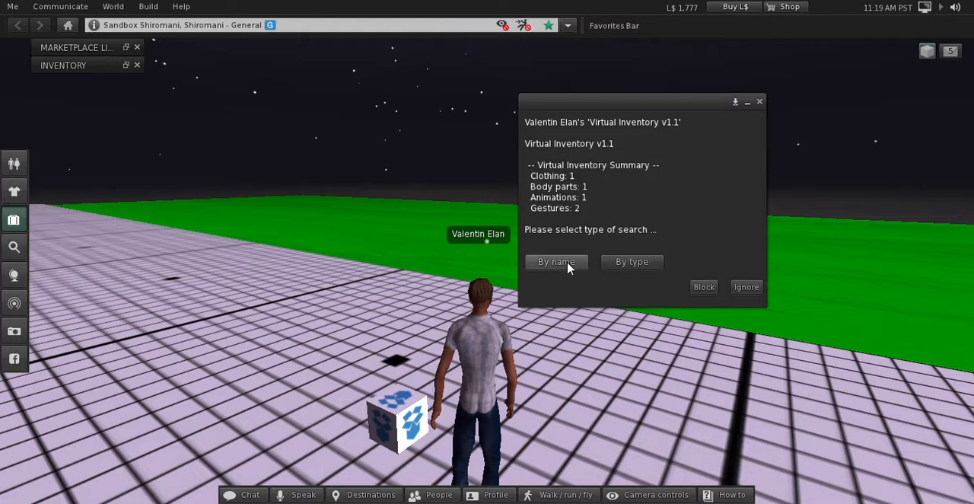
Run a By name search for 'boot', returning the match 'booty so big'
{"action": "left_click", "coordinate": [556, 262]}
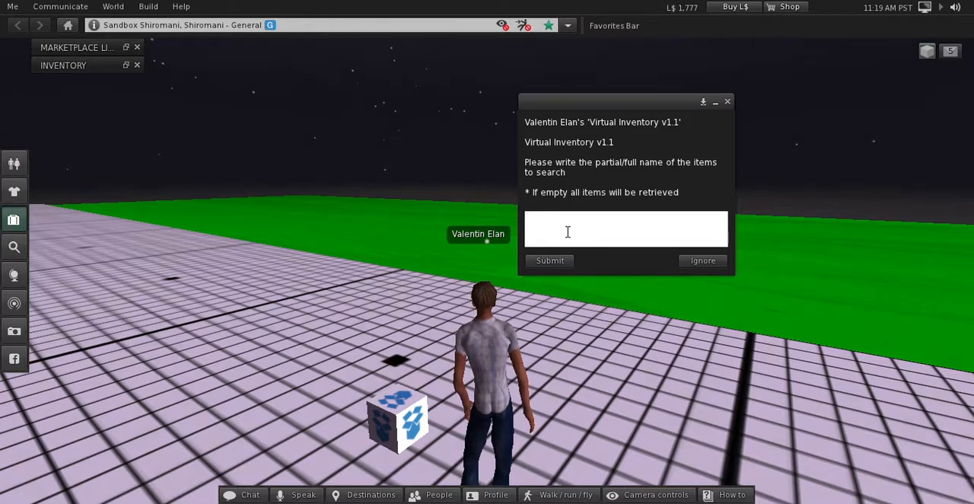
{"action": "type", "text": "boot"}
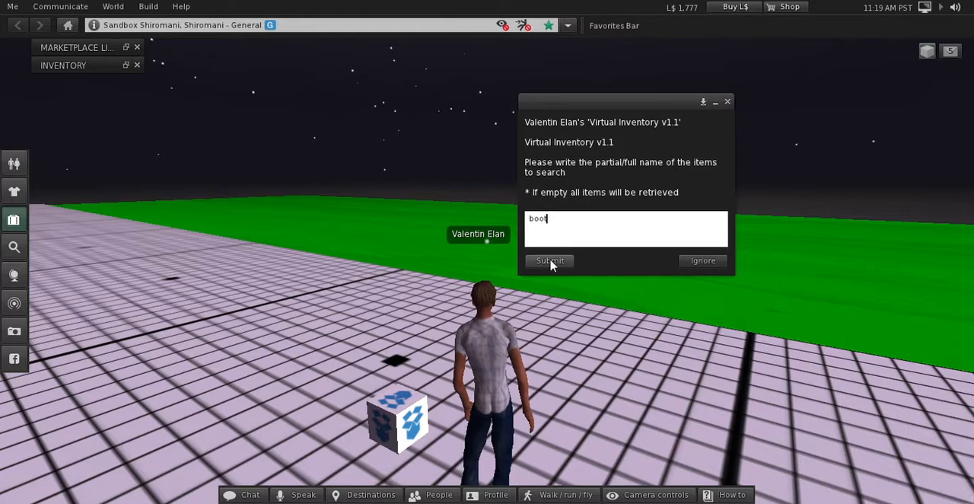
{"action": "left_click", "coordinate": [549, 260]}
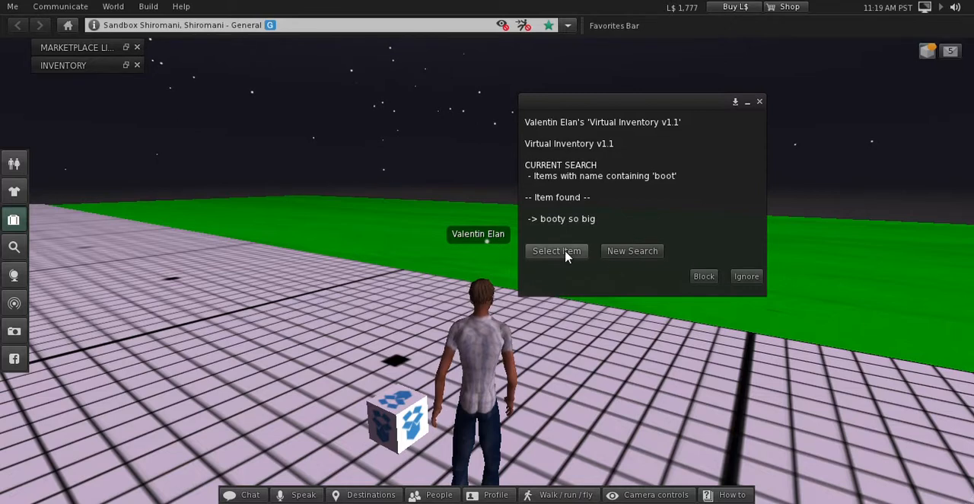
Select 'booty so big' and copy it into a new VirtualInventory_2017-12-25T19:20:19 folder
{"action": "left_click", "coordinate": [557, 250]}
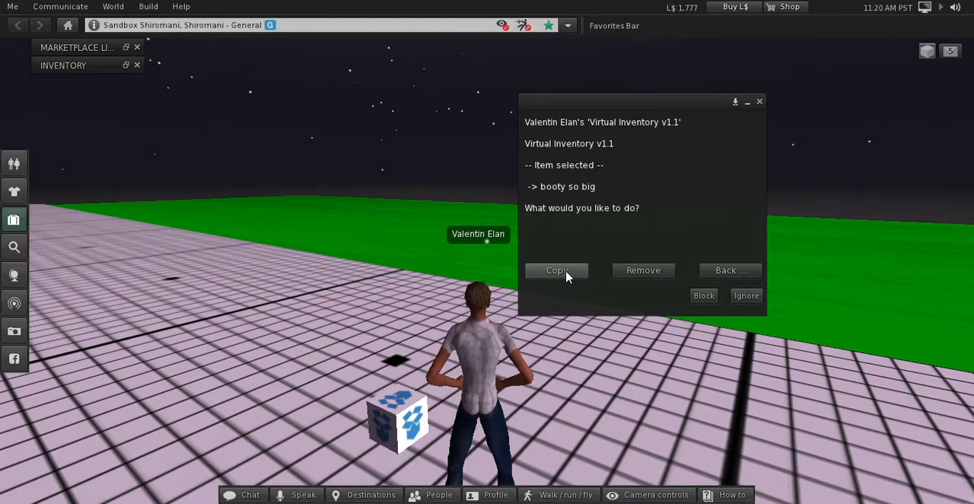
{"action": "left_click", "coordinate": [556, 270]}
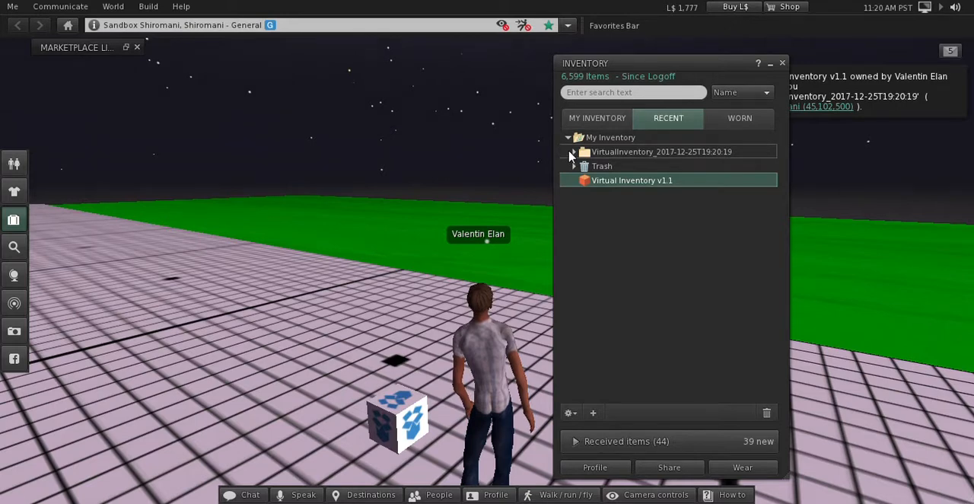
Expand the new VirtualInventory folder to show 'booty so big', then close the inventory
{"action": "left_click", "coordinate": [572, 153]}
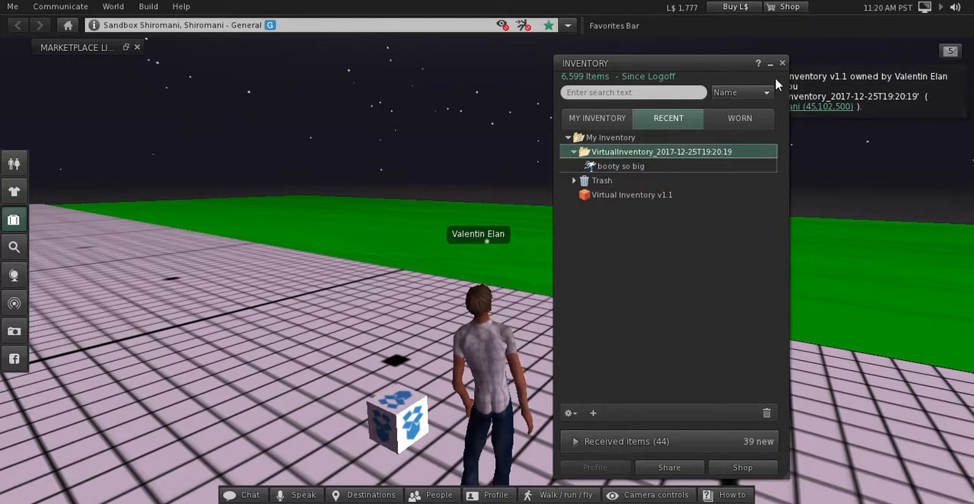
{"action": "left_click", "coordinate": [782, 62]}
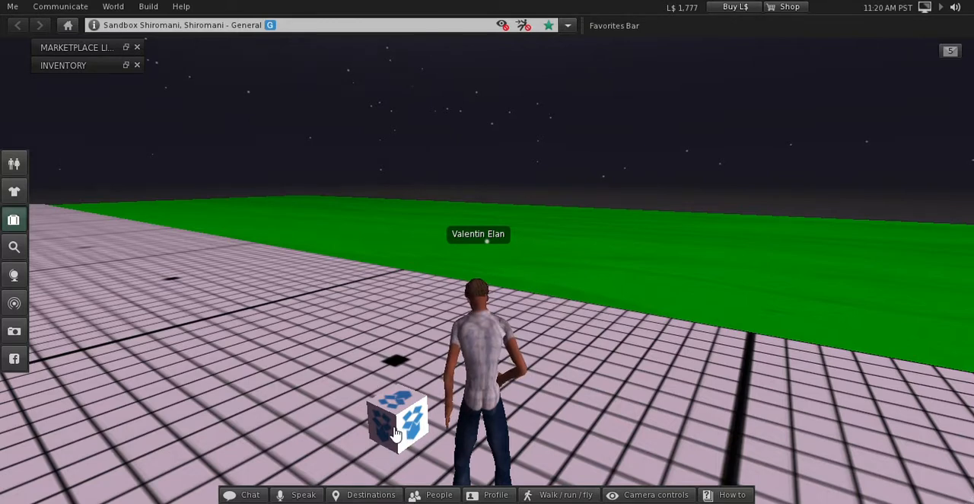
Touch the box again and run a By type search for Gesture, finding two items
{"action": "left_click", "coordinate": [396, 423]}
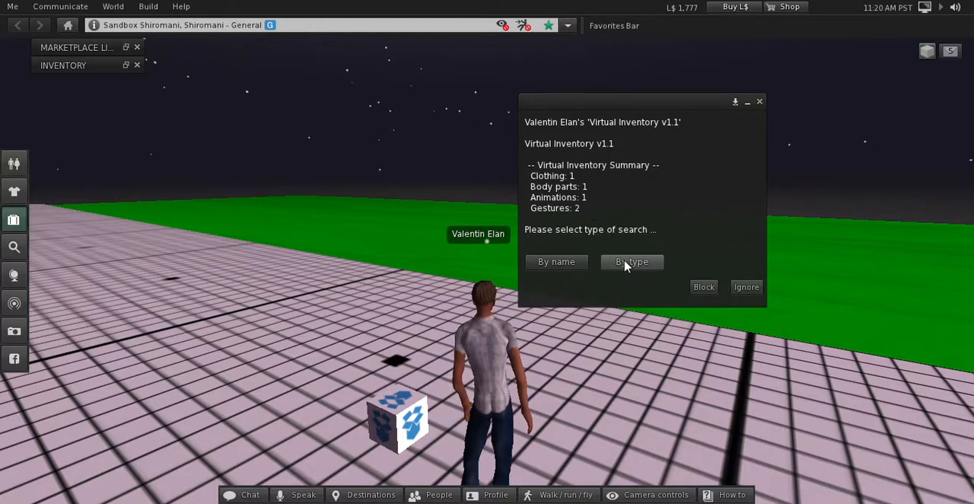
{"action": "left_click", "coordinate": [630, 261]}
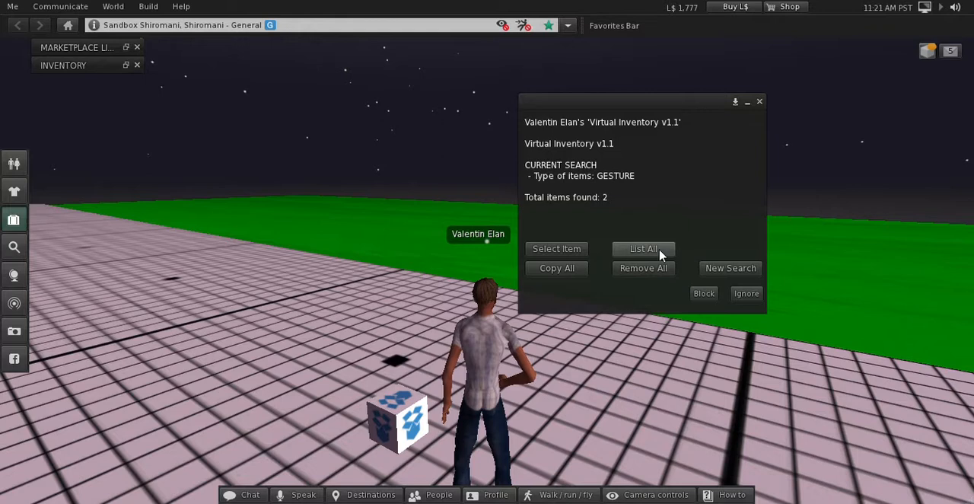
Use List All so the box whispers the gestures Gostosaaaa and omfg in chat
{"action": "left_click", "coordinate": [642, 250]}
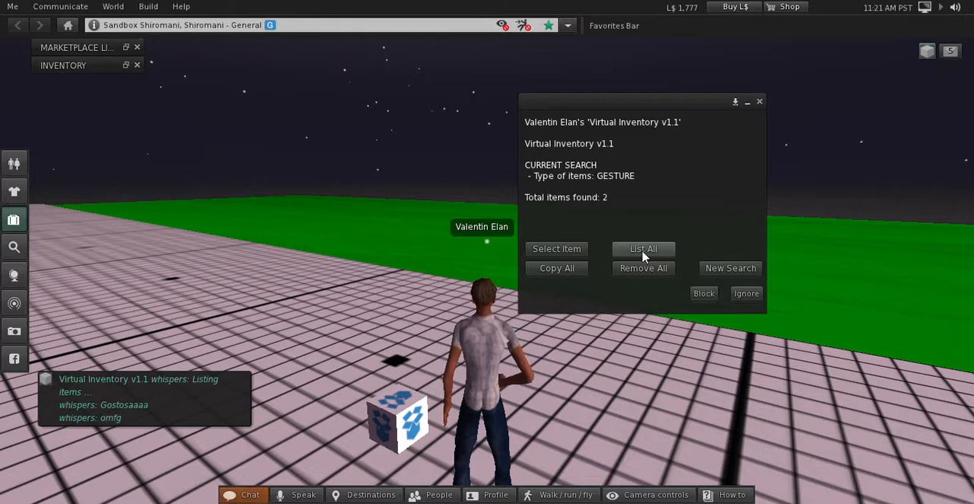
{"action": "mouse_move", "coordinate": [557, 250]}
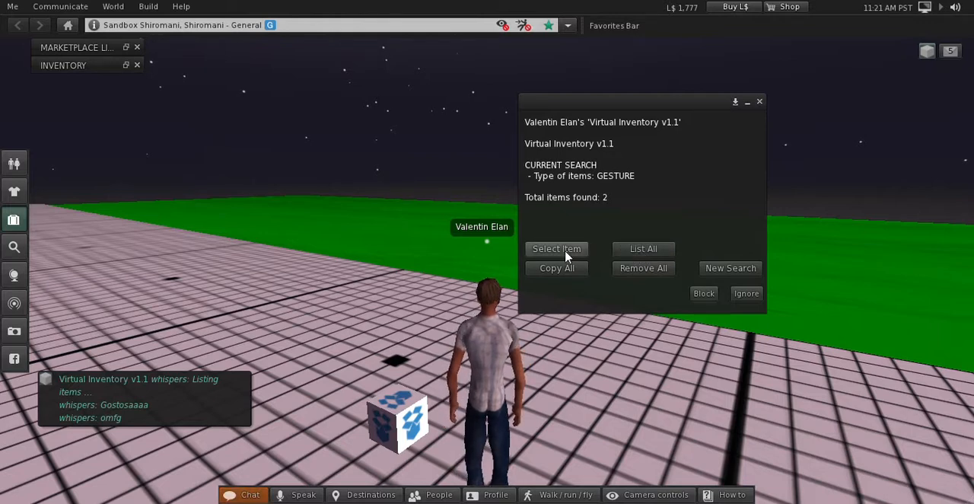
Select the omfg gesture from the results so the box offers copy or remove
{"action": "left_click", "coordinate": [557, 249]}
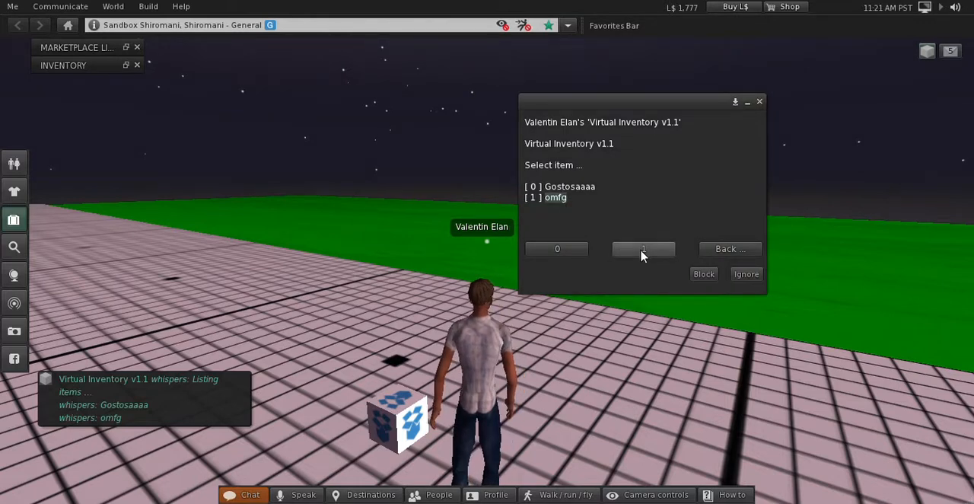
{"action": "left_click", "coordinate": [643, 250]}
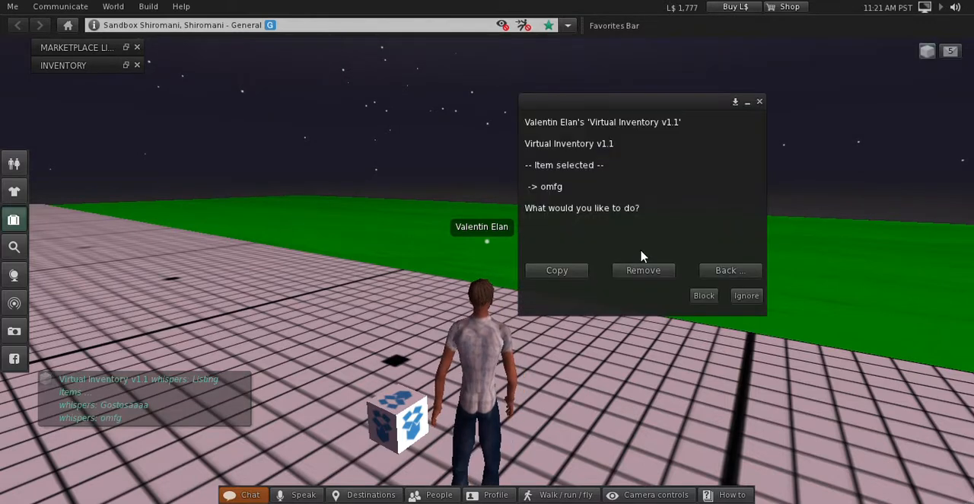